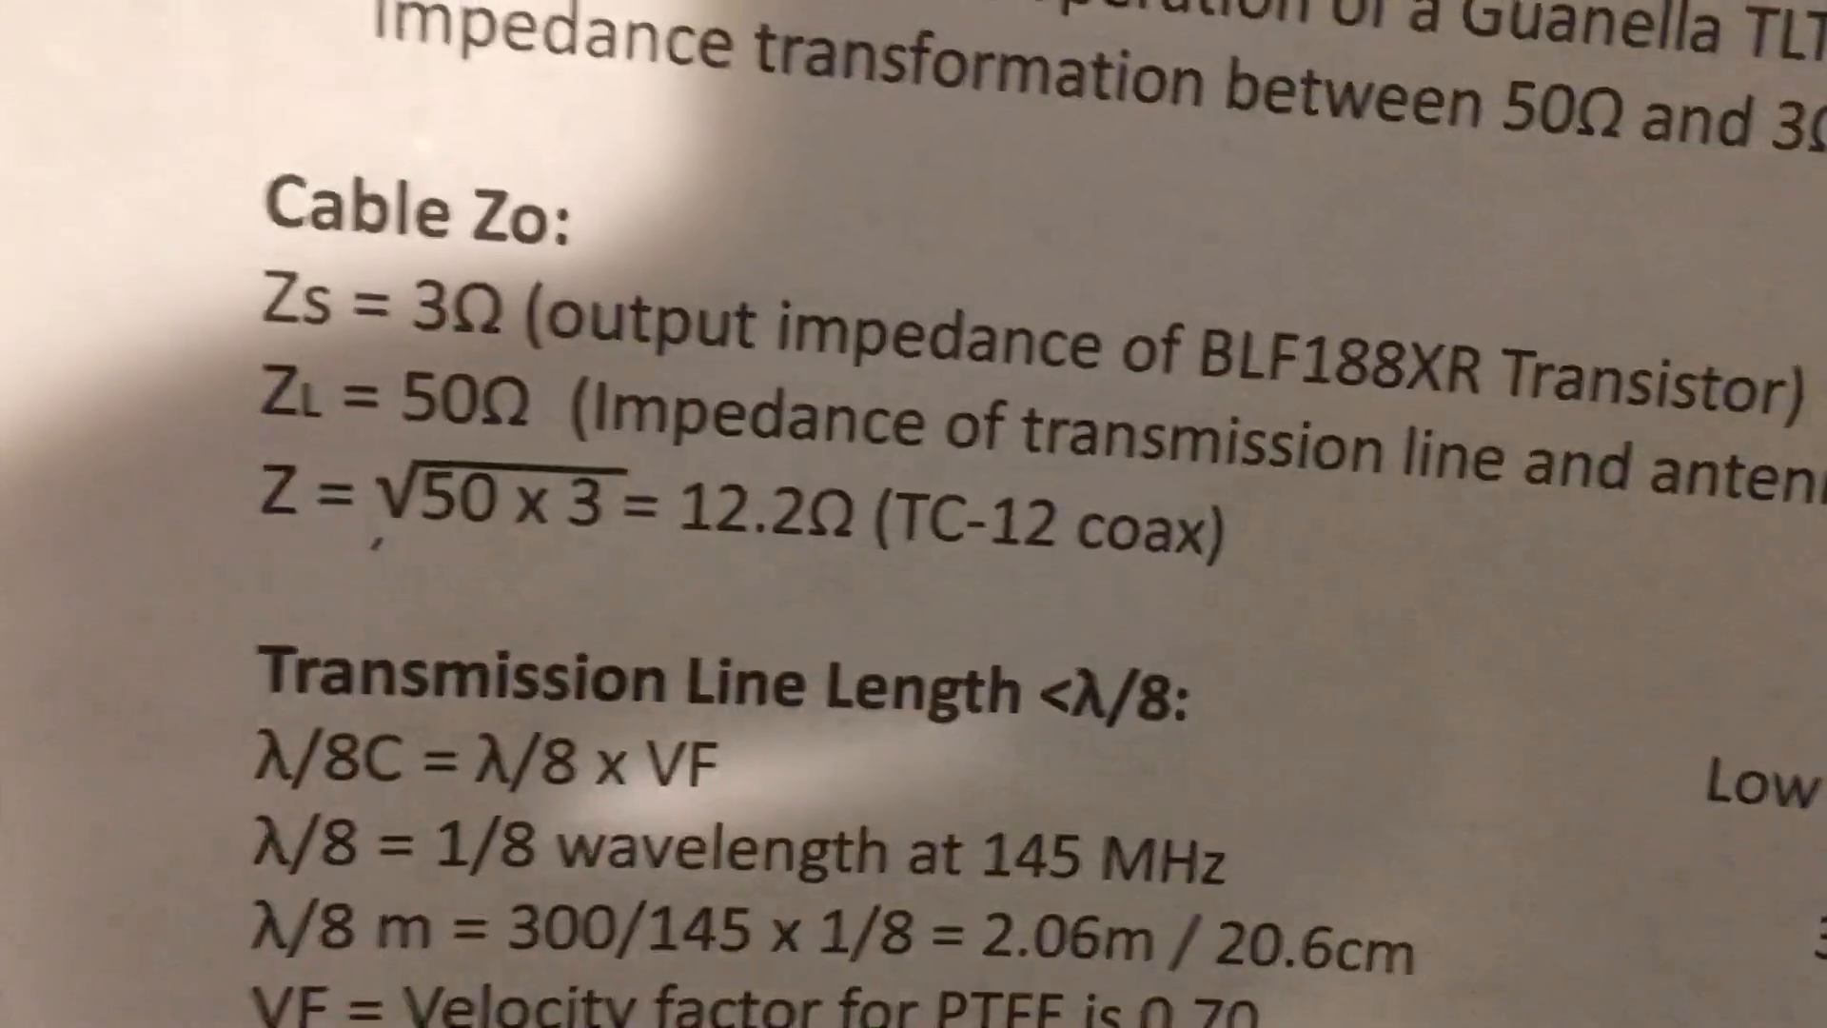
{"action": "scroll", "scroll_direction": "down", "scroll_amount": 3}
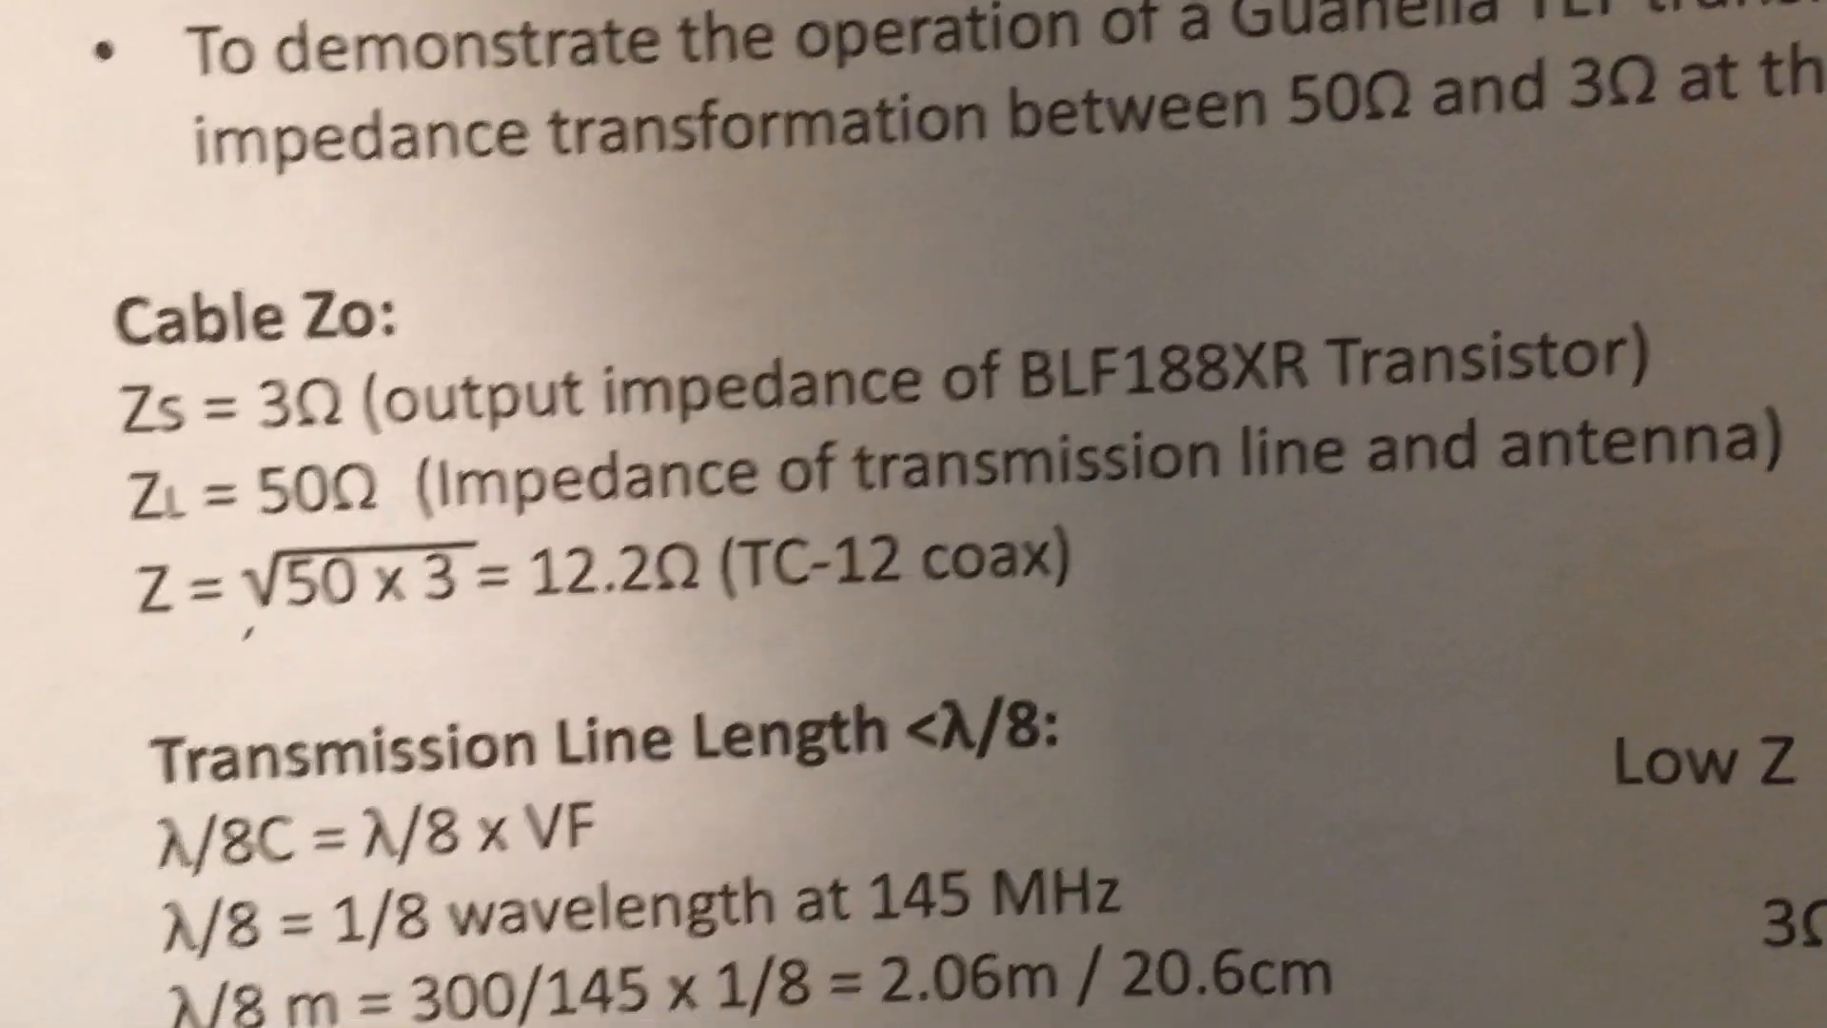
{"action": "scroll", "scroll_direction": "down", "scroll_amount": 3}
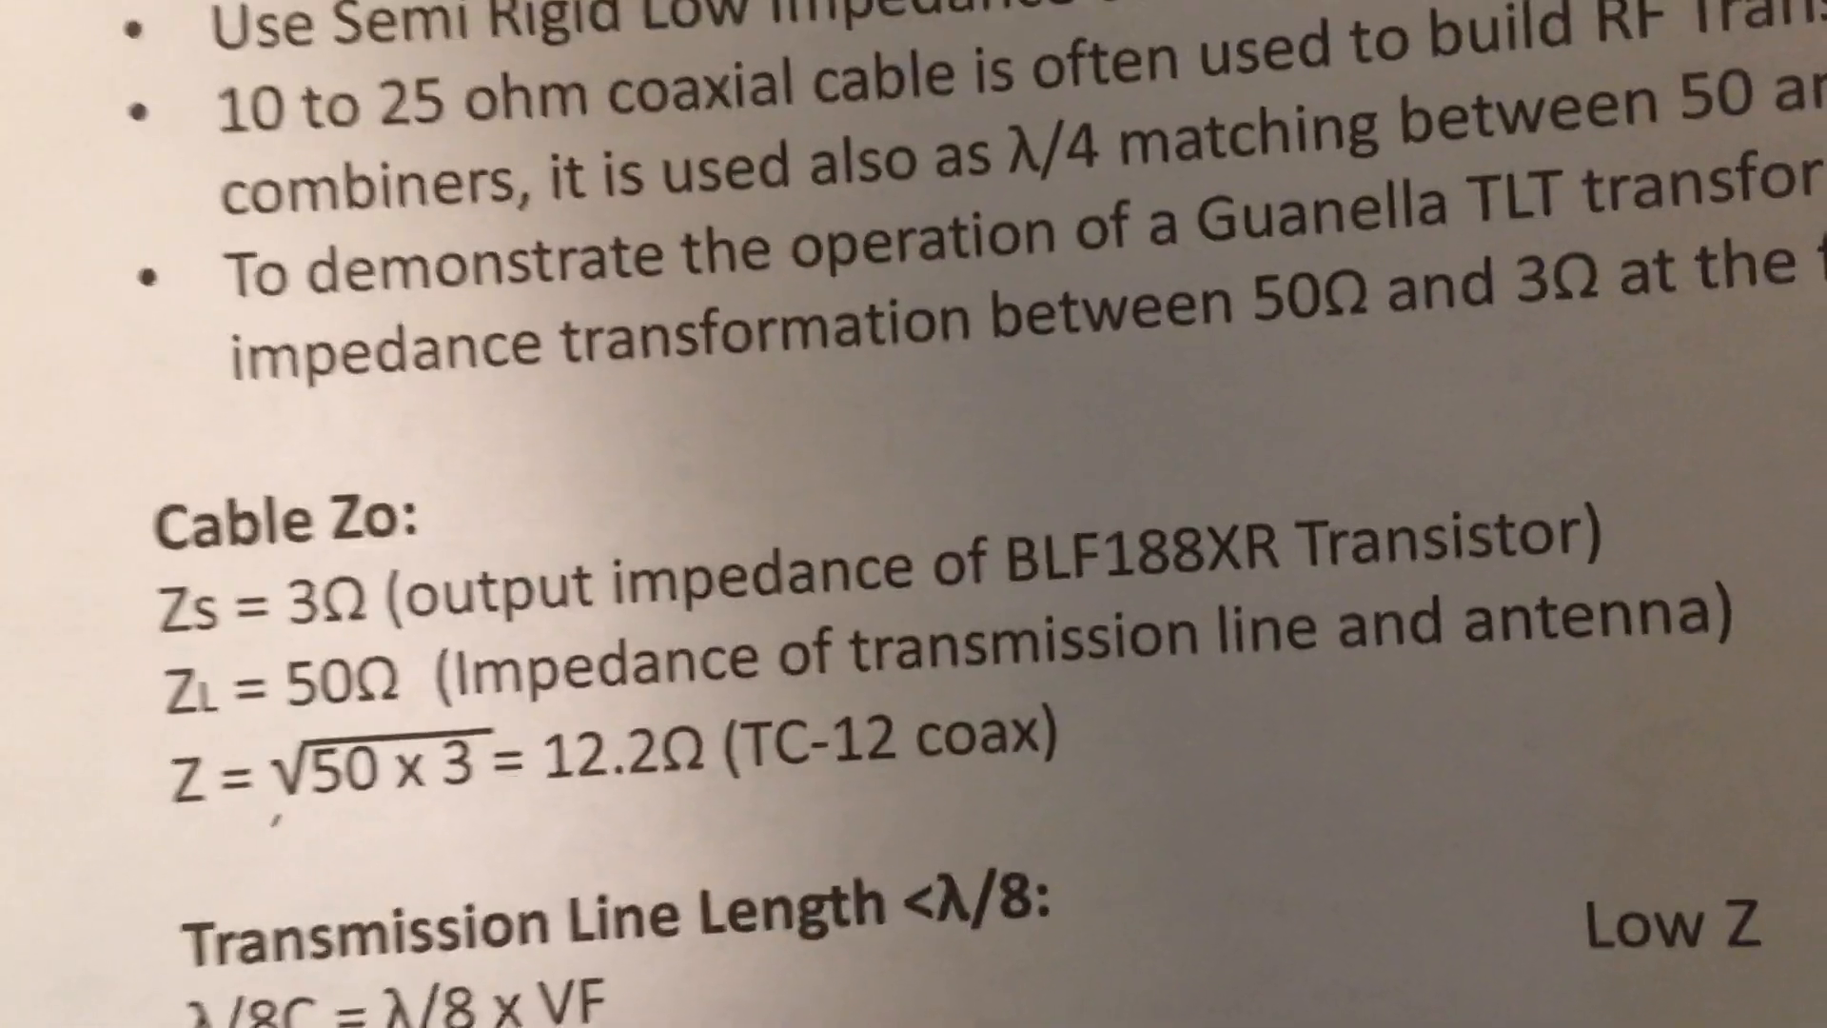
{"action": "scroll", "scroll_direction": "down", "scroll_amount": 3}
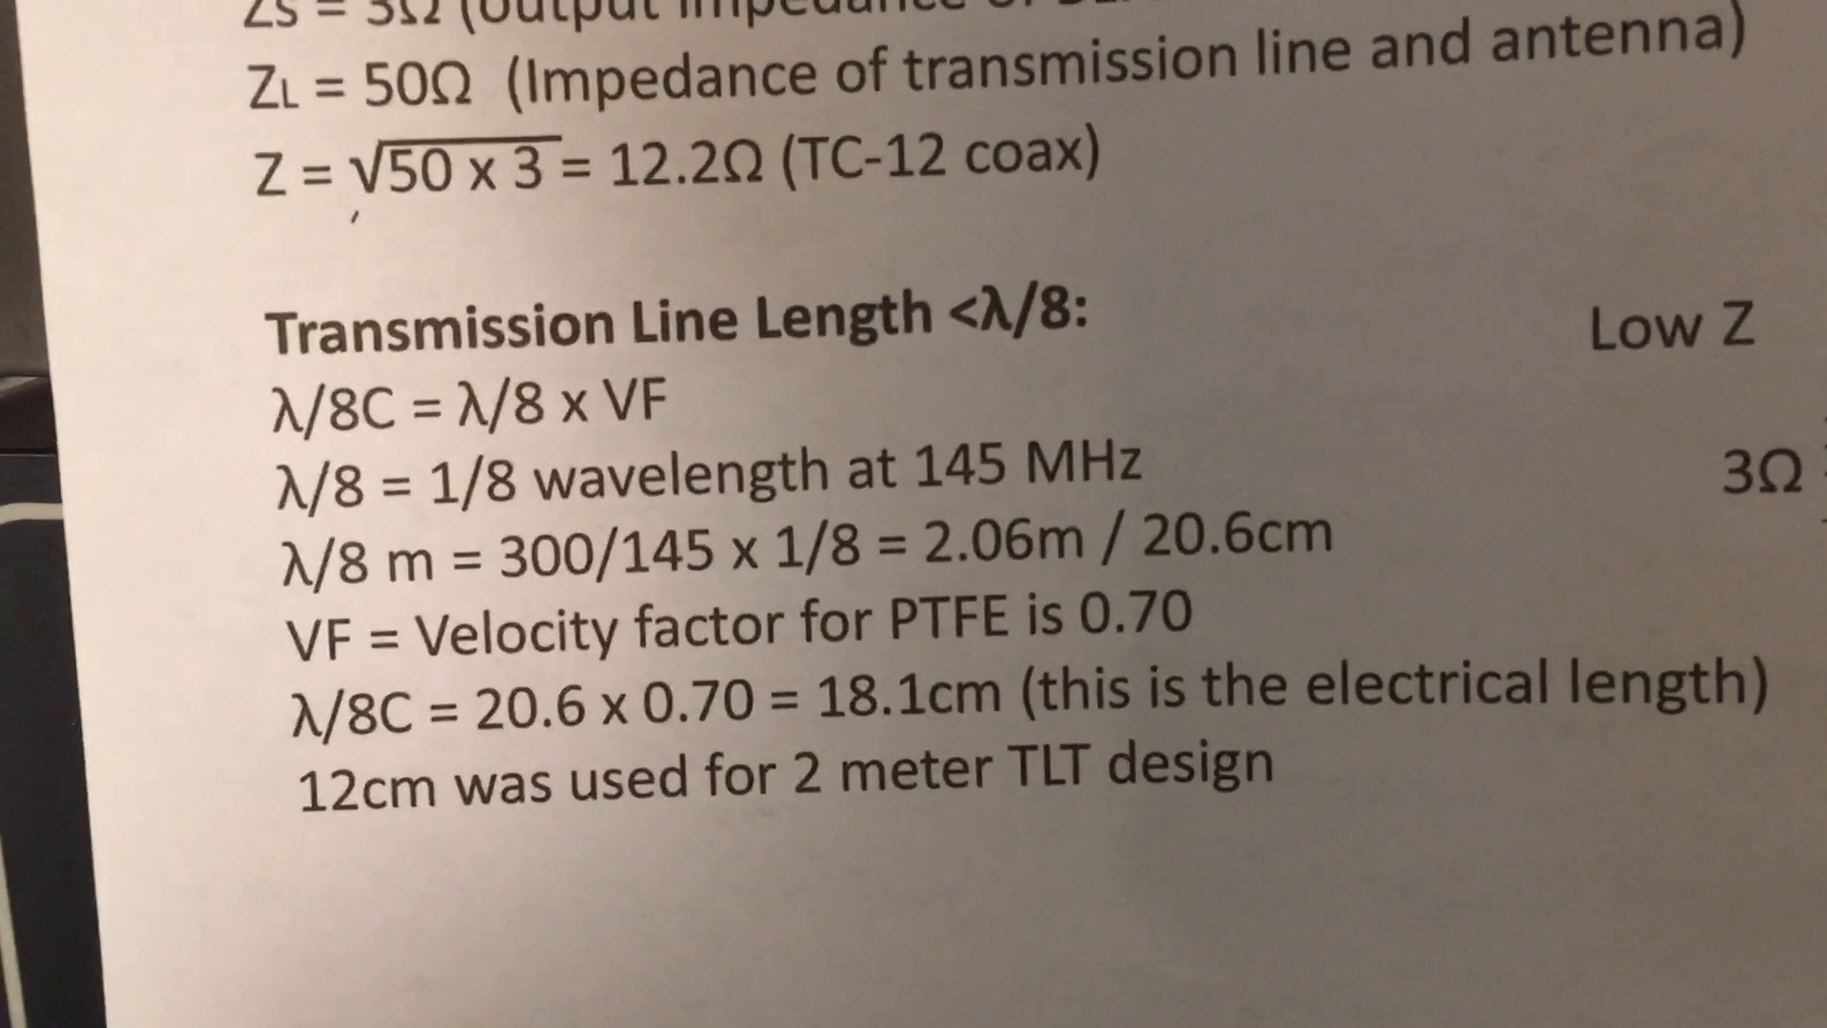
{"action": "scroll", "scroll_direction": "down", "scroll_amount": 3}
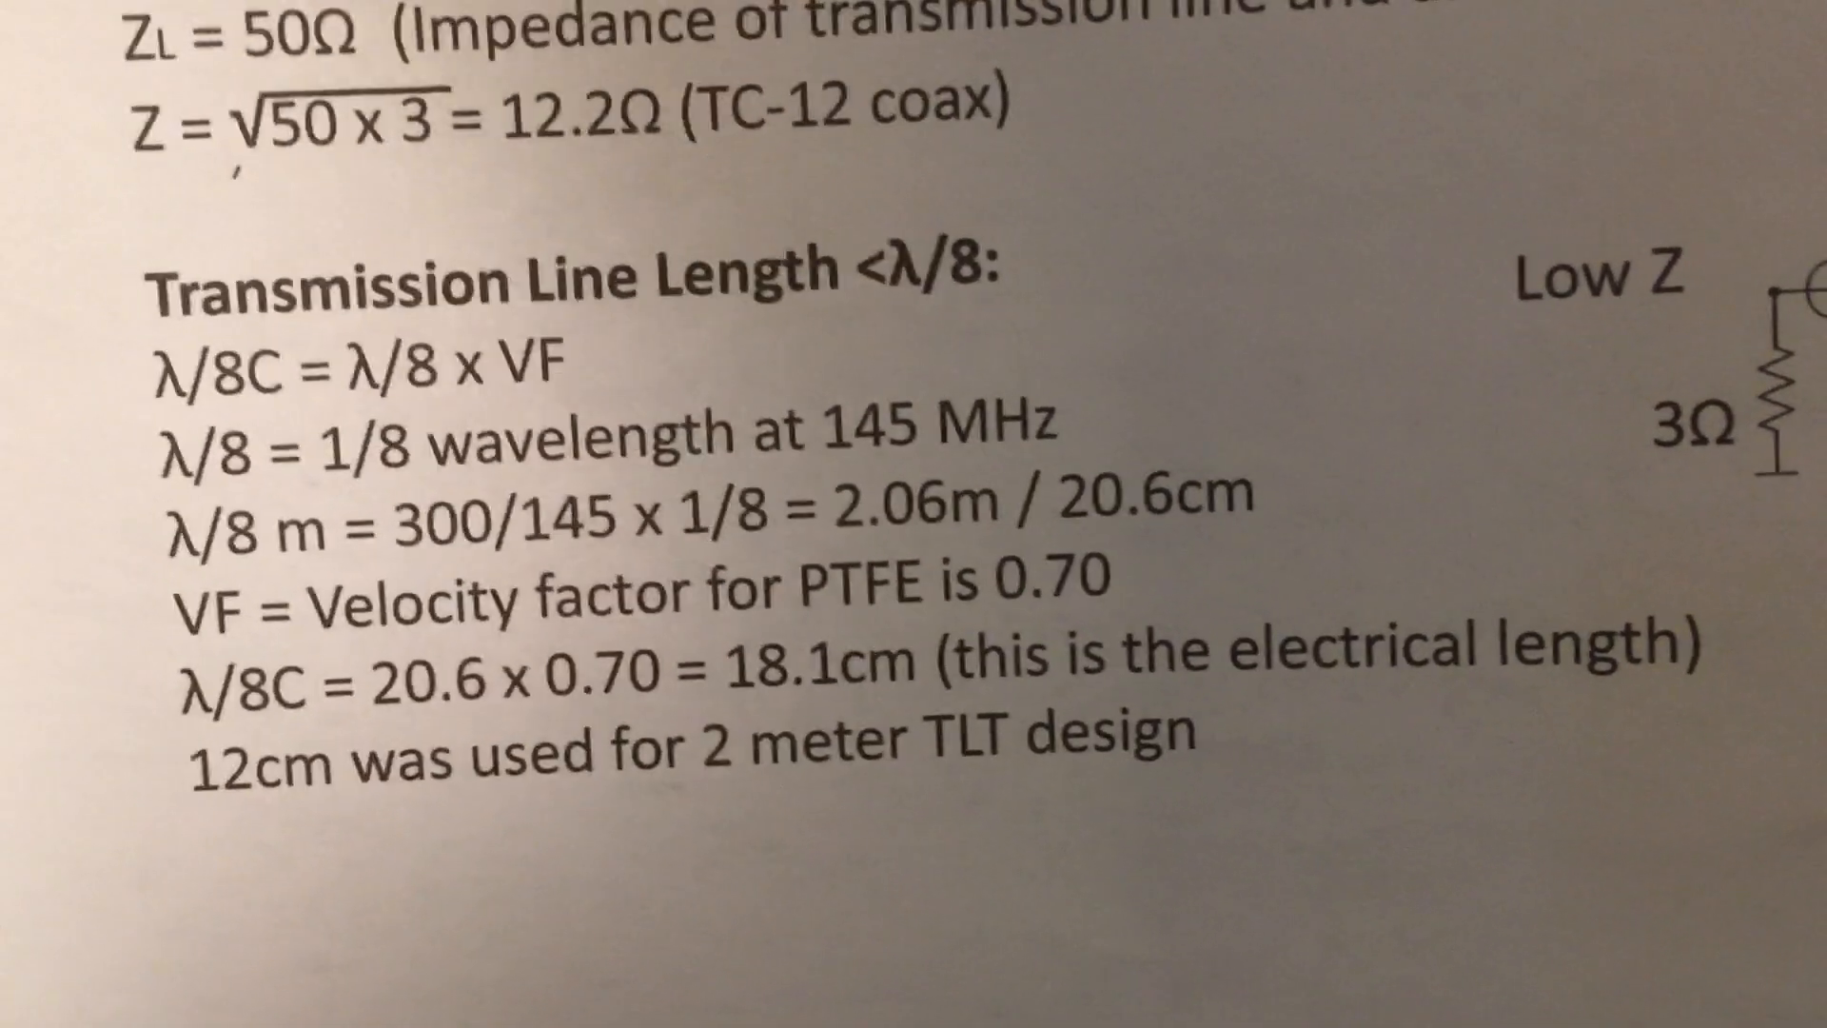
{"action": "scroll", "scroll_direction": "down", "scroll_amount": 3}
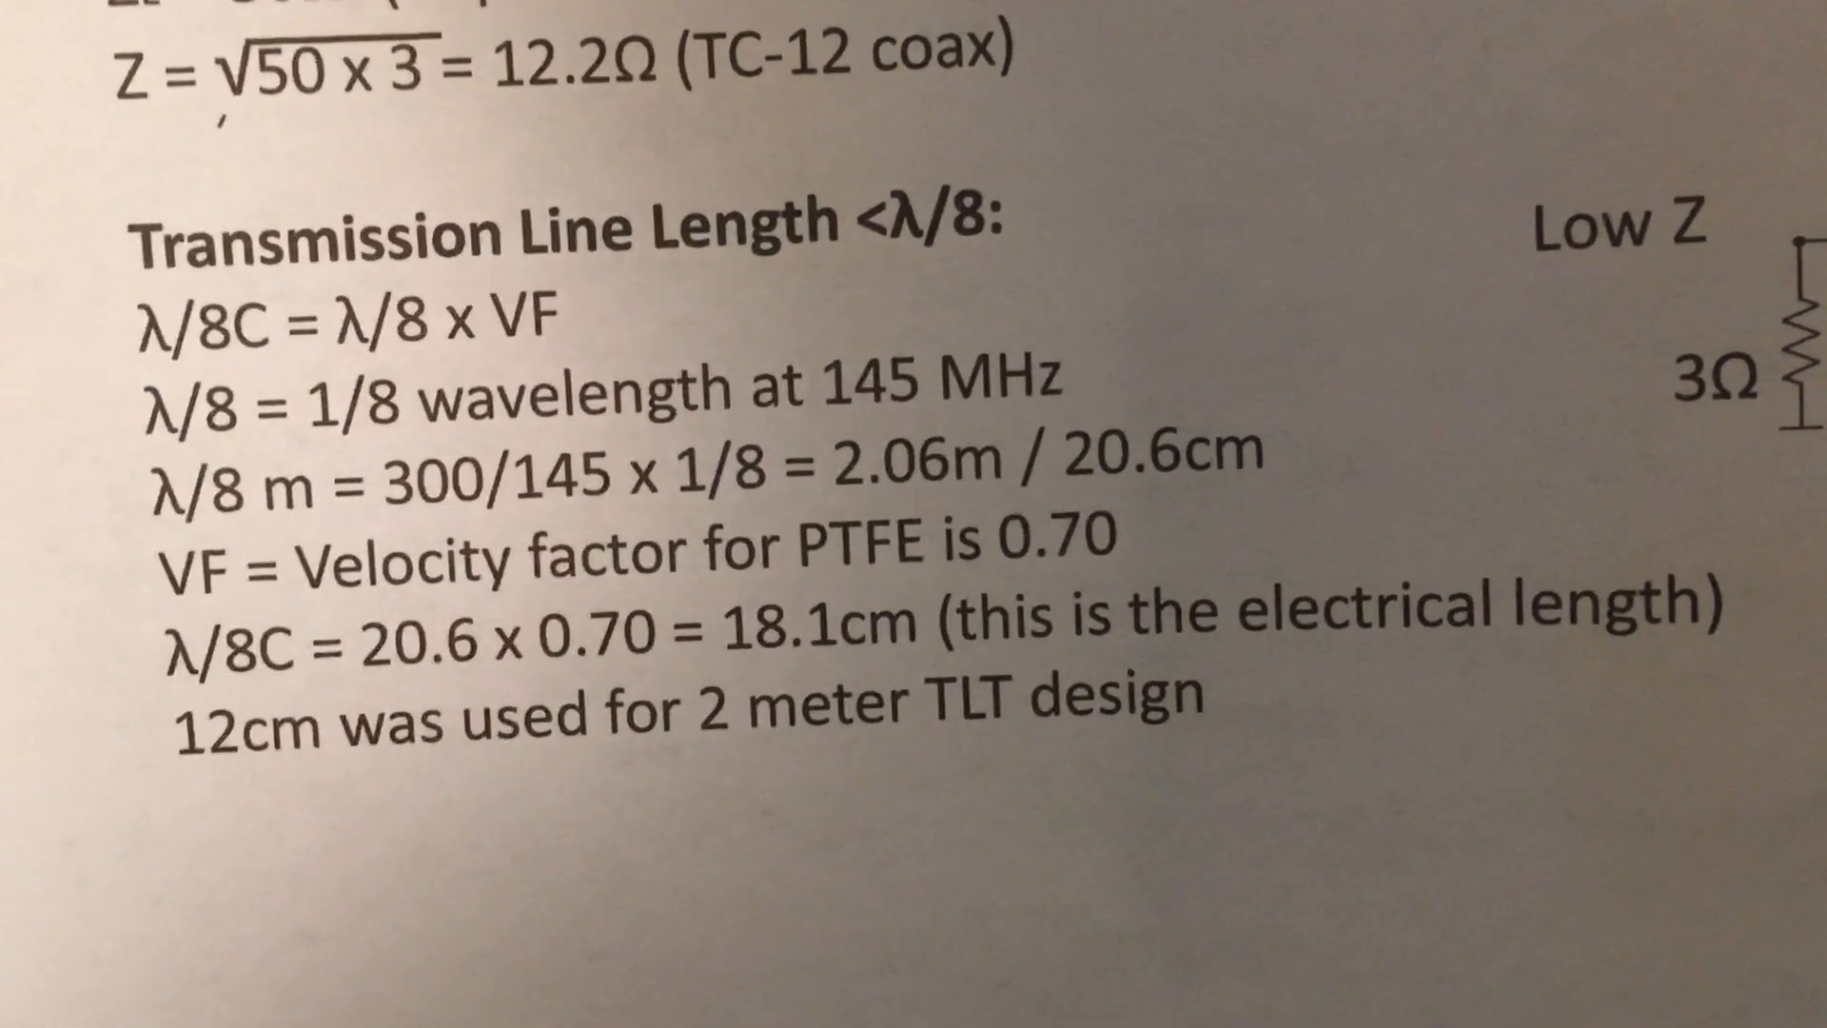